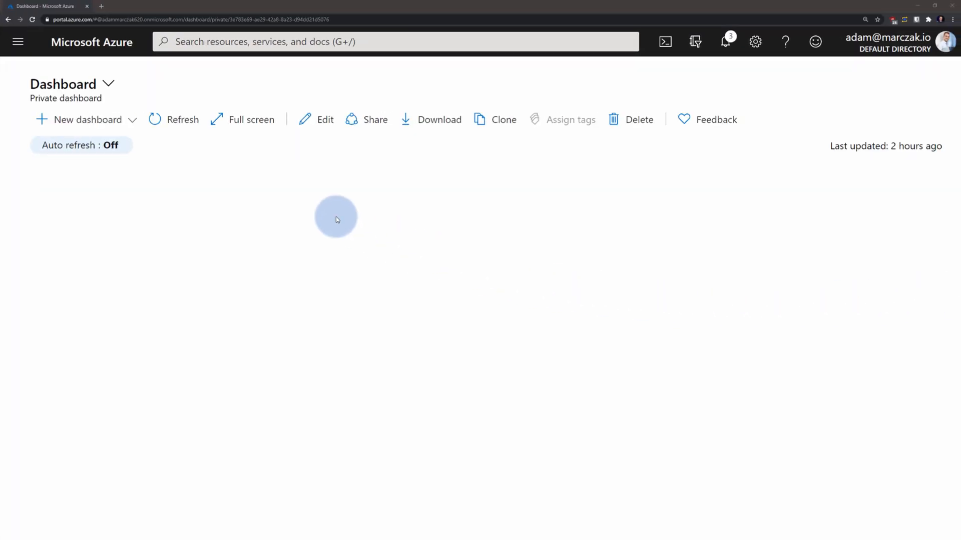
# - Open the az-900-ml resource group from the portal's Resource groups list
pyautogui.click(17, 41)
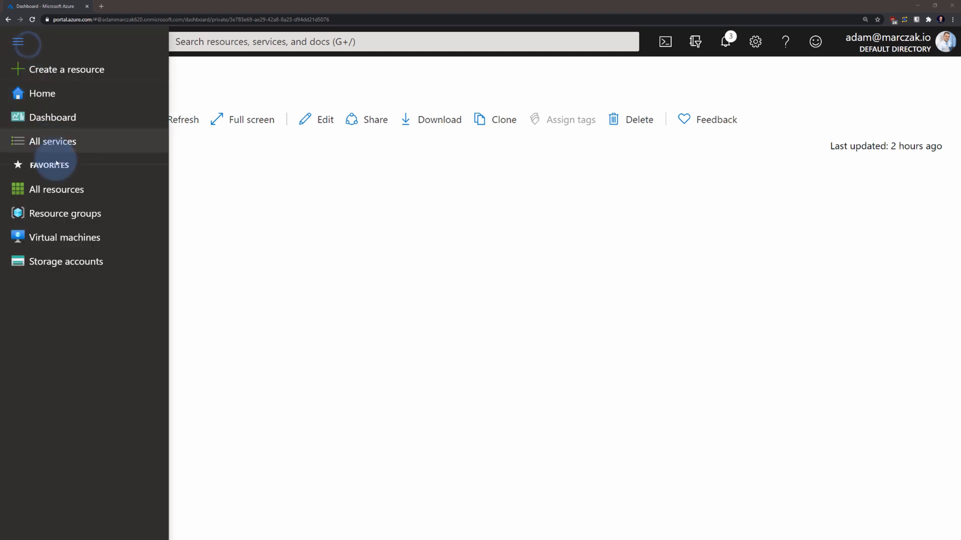
pyautogui.click(65, 213)
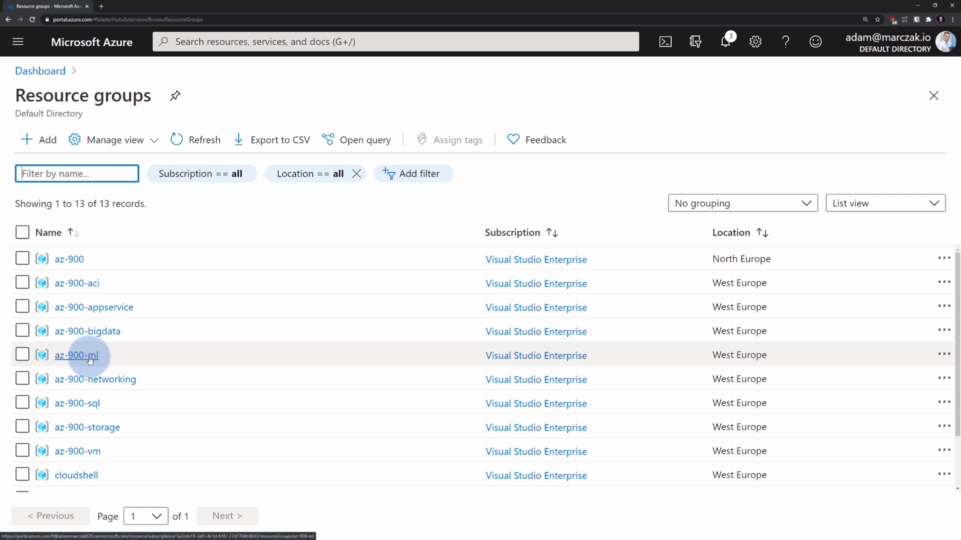
pyautogui.click(76, 355)
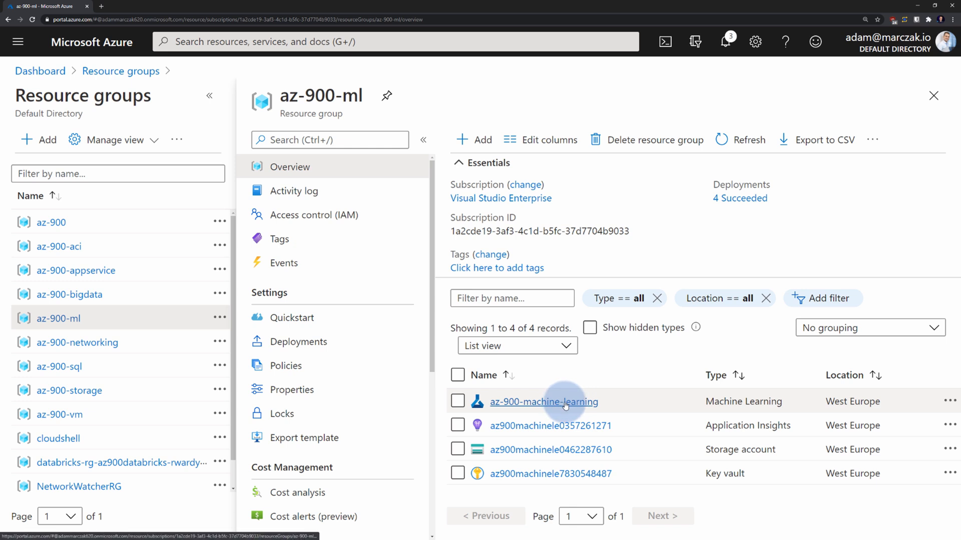
# - Open the az-900-machine-learning workspace and launch it in Machine Learning studio
pyautogui.click(543, 401)
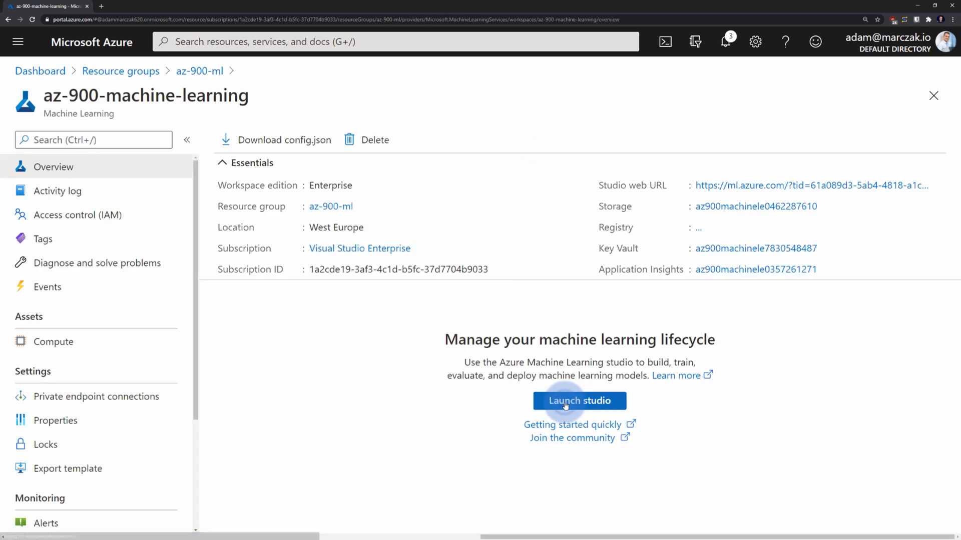
pyautogui.moveTo(476, 390)
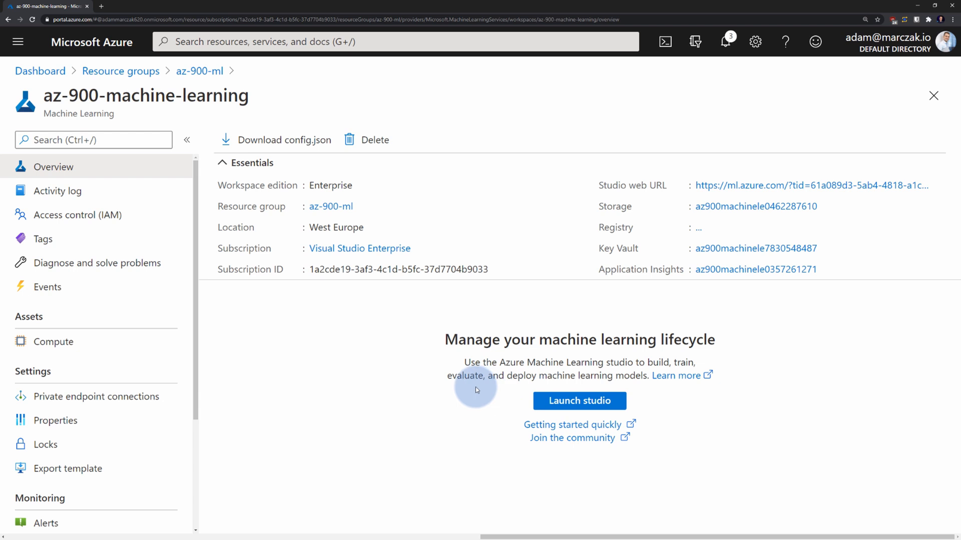
pyautogui.moveTo(454, 387)
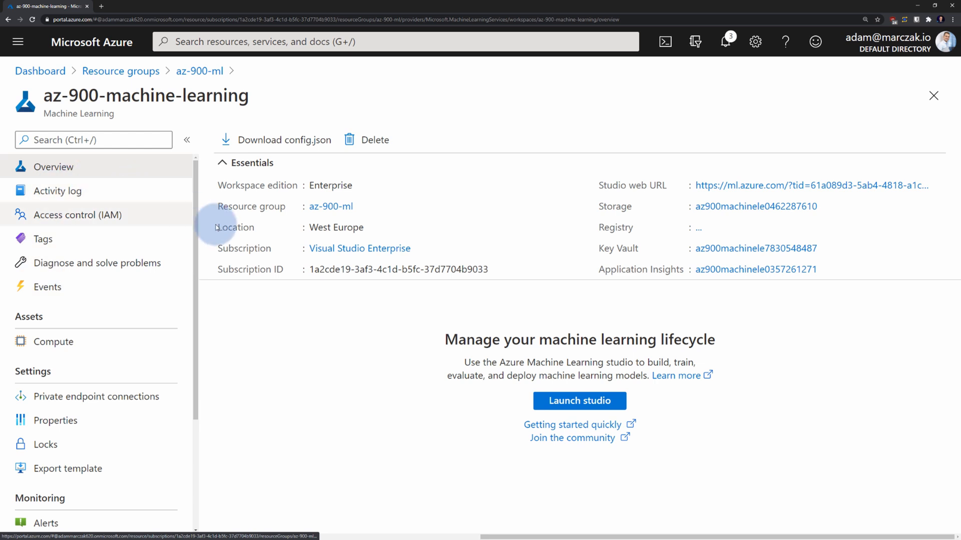
pyautogui.moveTo(579, 400)
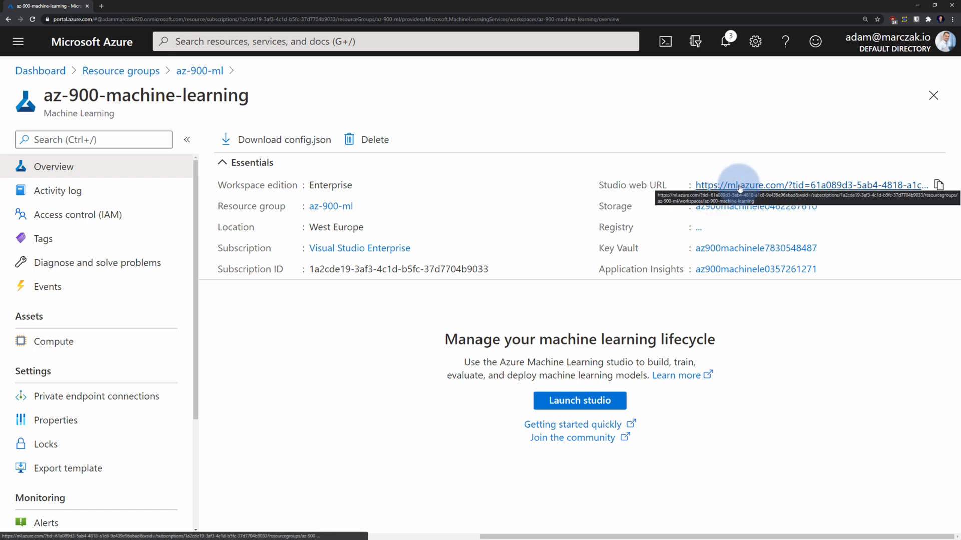
pyautogui.click(579, 400)
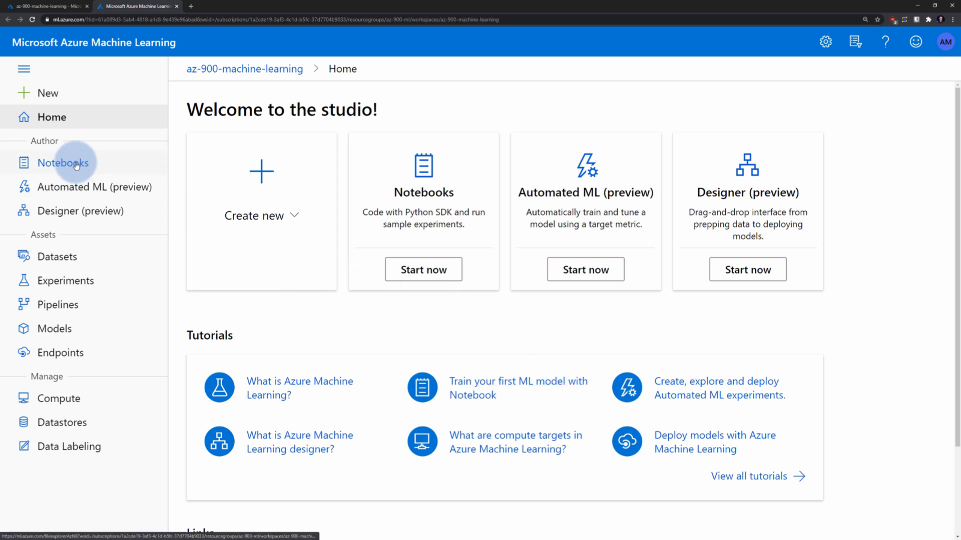
# - Go to Notebooks and switch to the Sample notebooks view
pyautogui.click(65, 162)
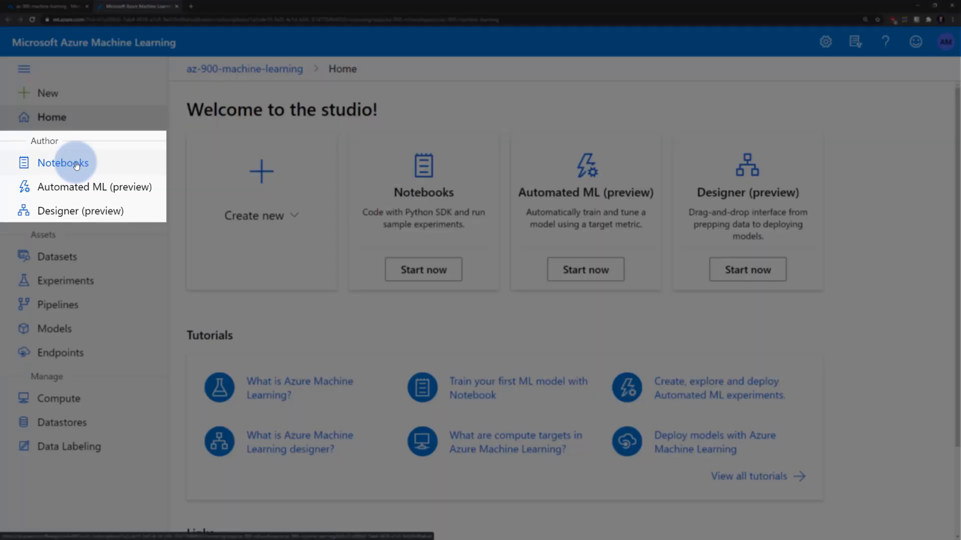
pyautogui.moveTo(95, 187)
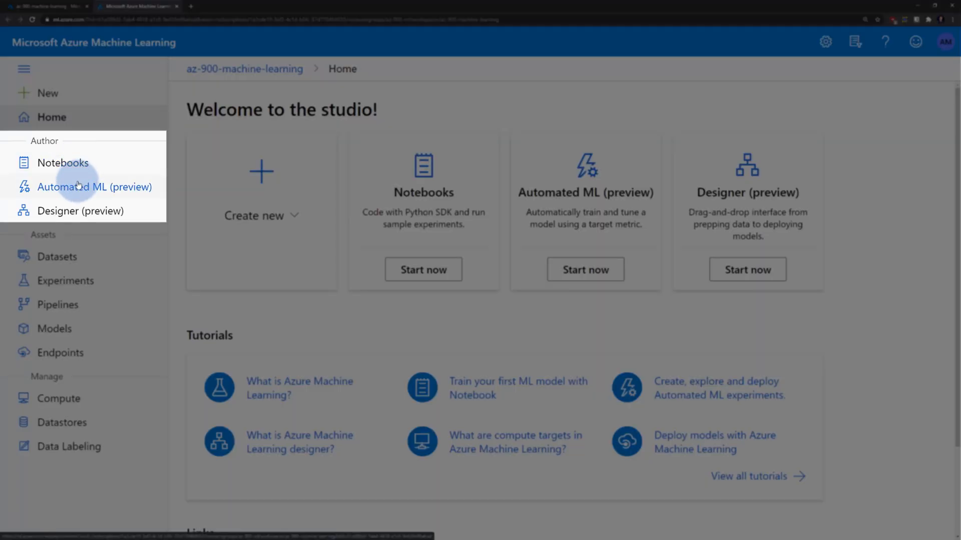
pyautogui.click(63, 162)
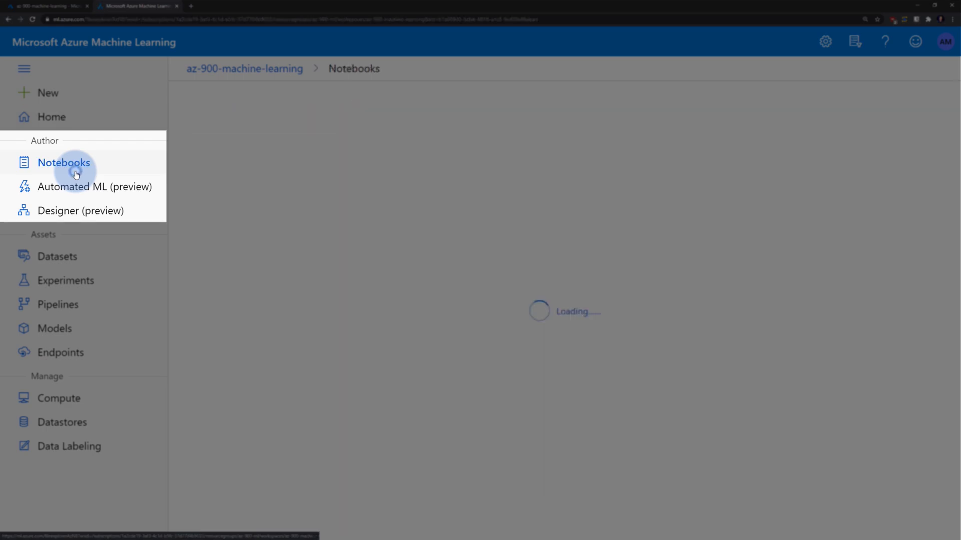
pyautogui.click(63, 162)
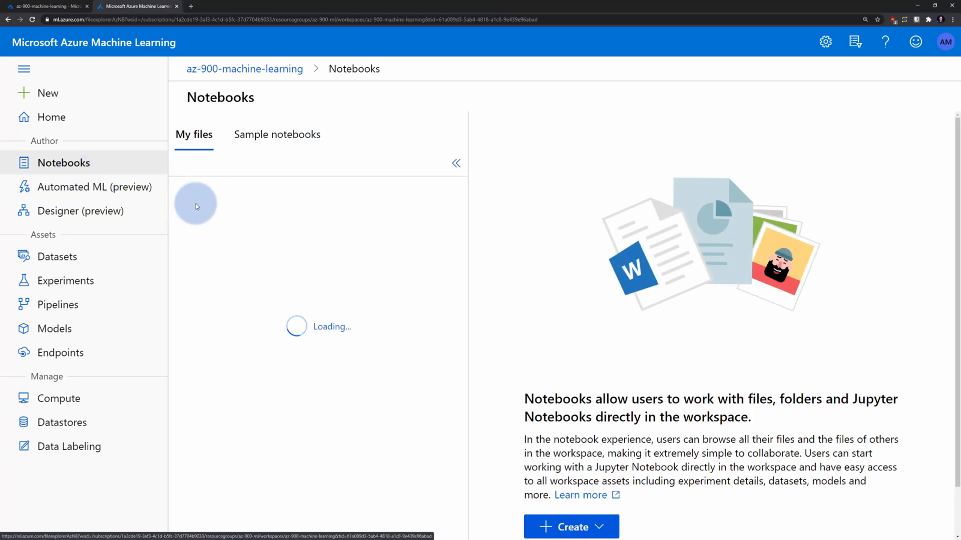
pyautogui.click(276, 134)
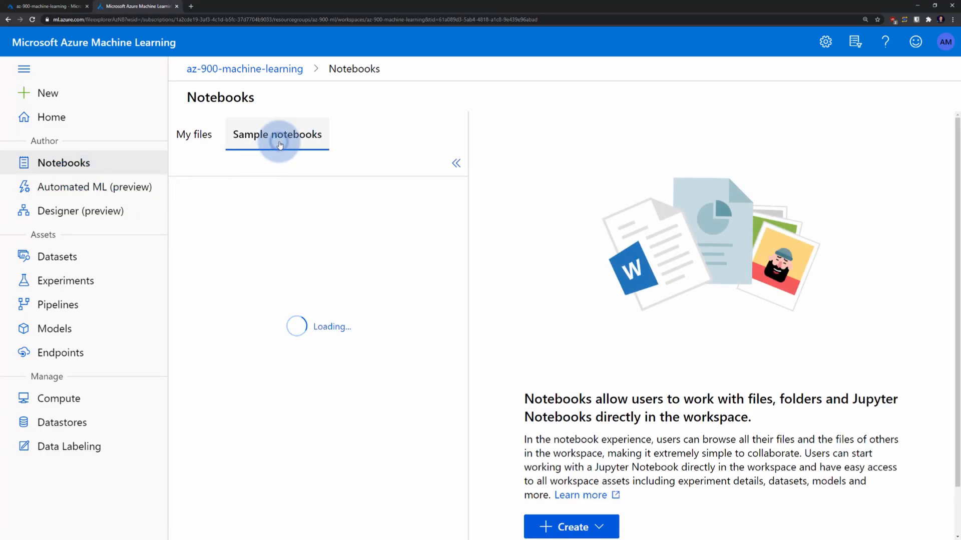
pyautogui.click(277, 134)
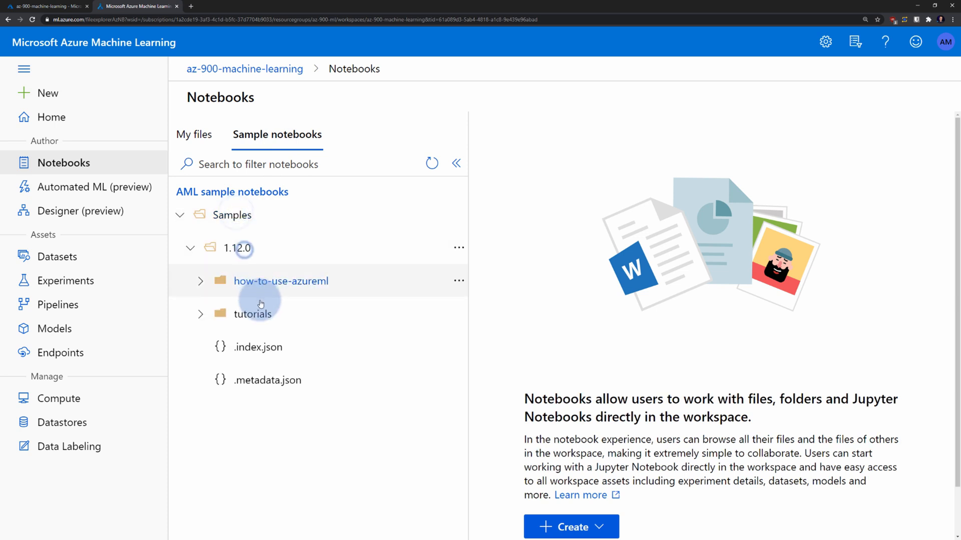
# - Expand the tutorials sample folder, then open the Automated ML page
pyautogui.click(251, 314)
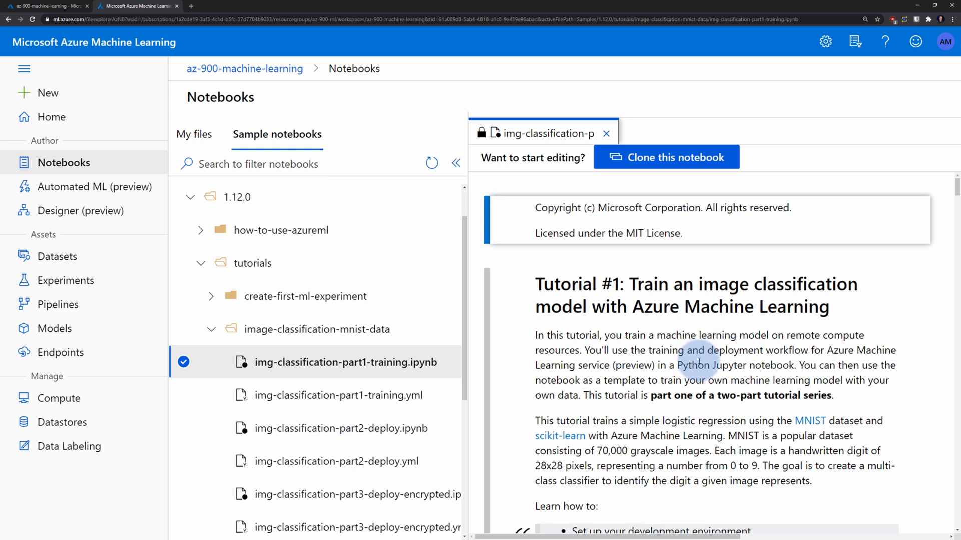
pyautogui.scroll(-3)
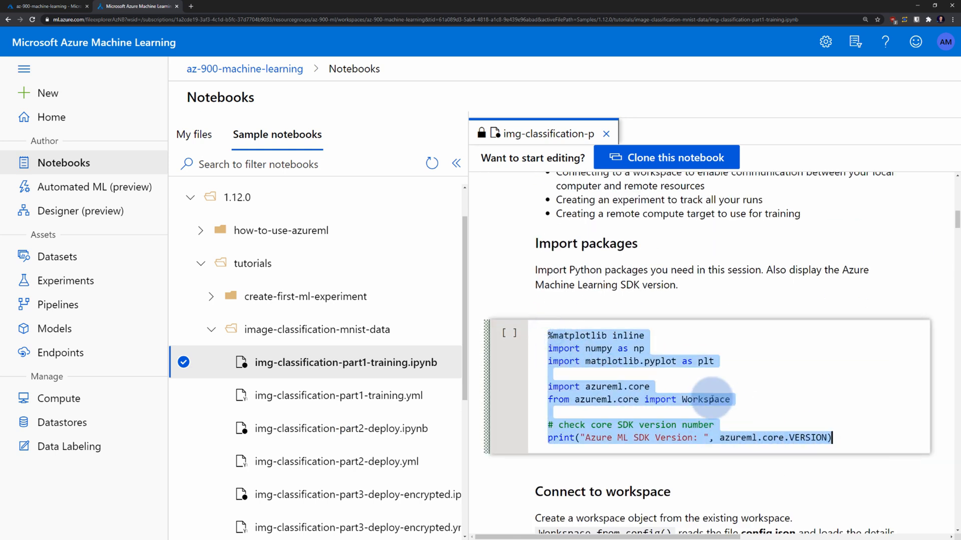
pyautogui.click(96, 187)
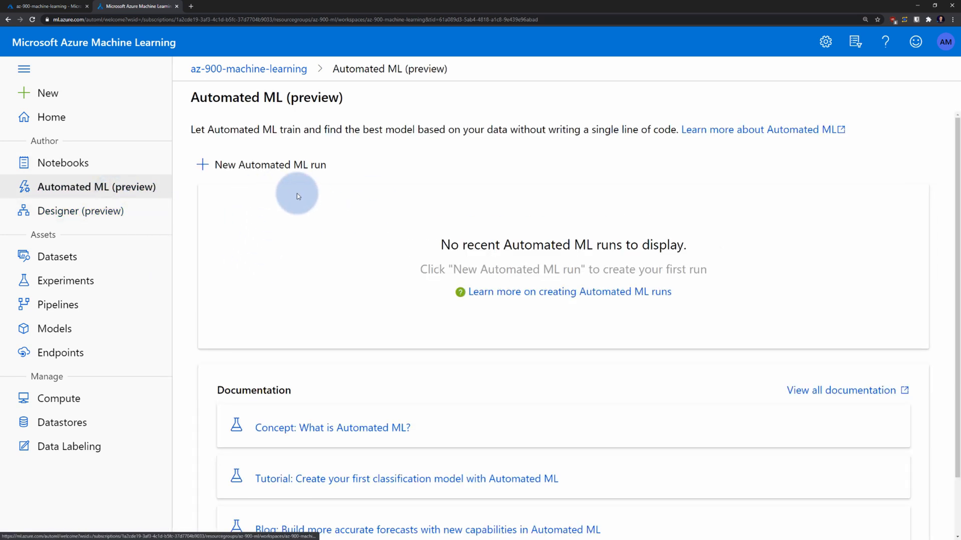
pyautogui.moveTo(82, 211)
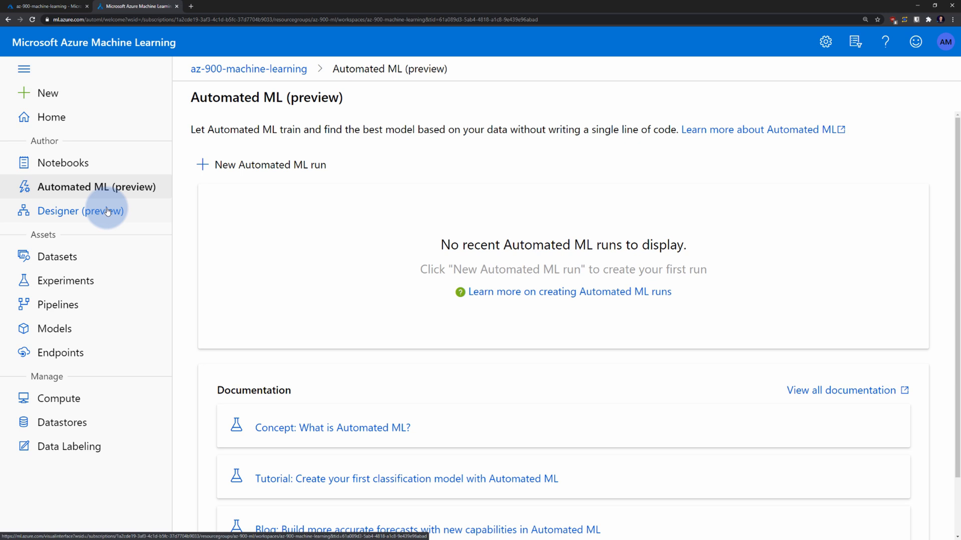
# - Open the Designer (preview) page showing sample pipelines and no drafts
pyautogui.click(81, 210)
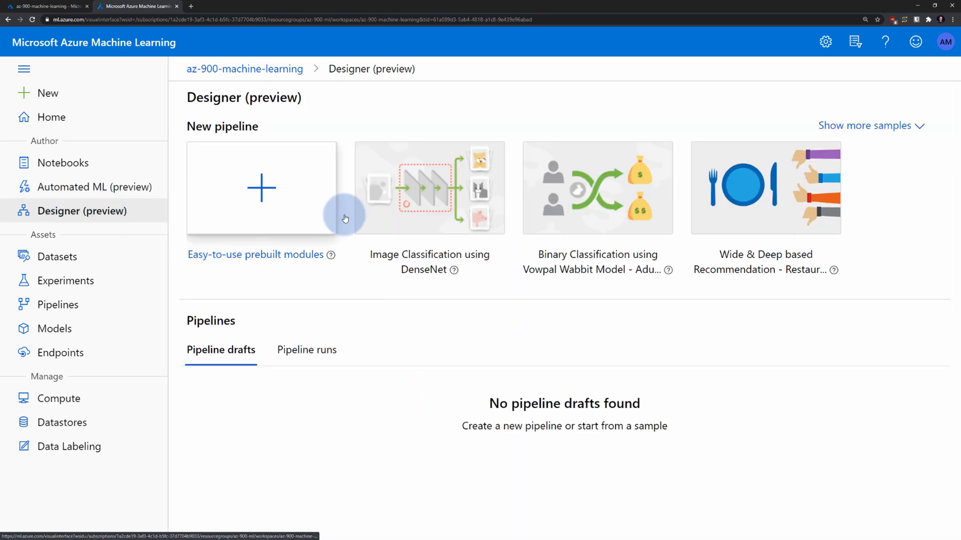
pyautogui.moveTo(451, 201)
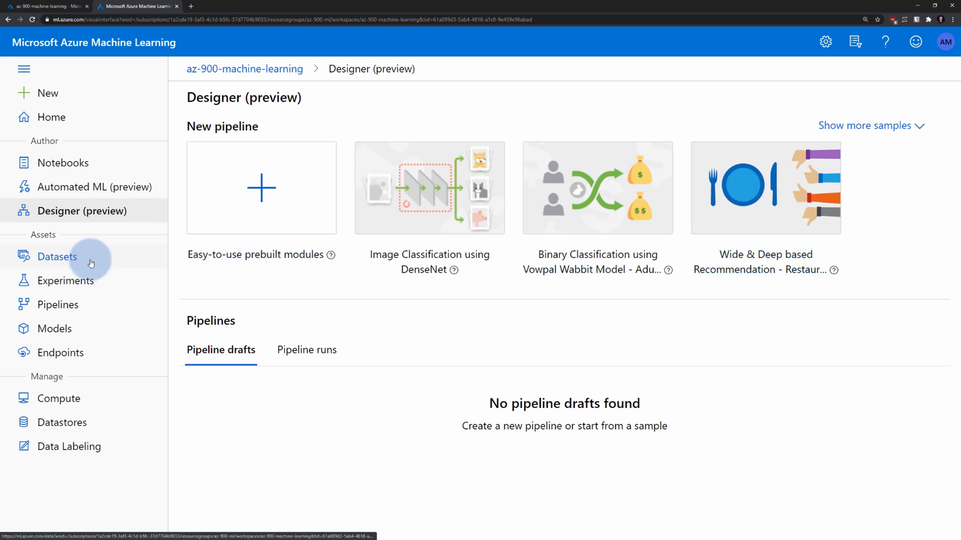
# - Visit the Datasets, Experiments, Pipelines, Models and Endpoints pages in turn
pyautogui.click(58, 256)
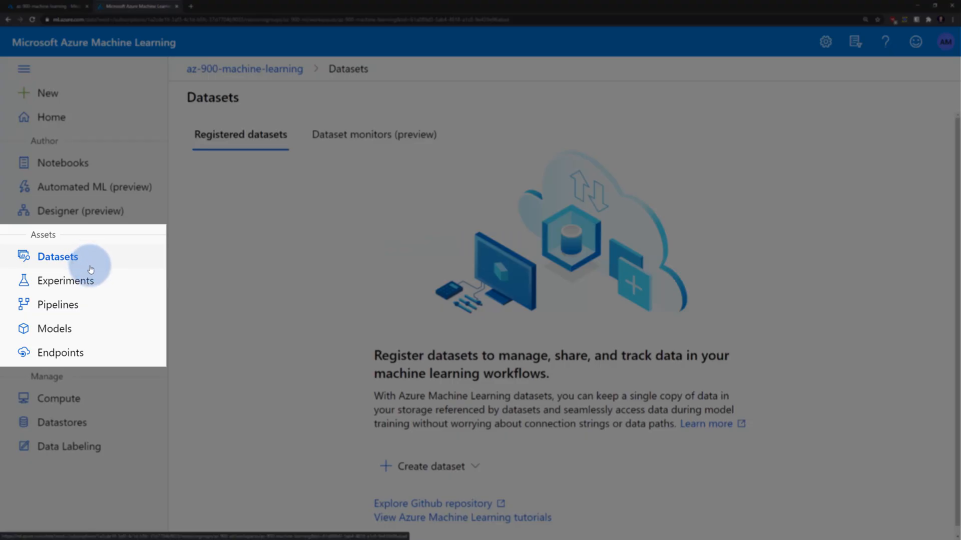
pyautogui.moveTo(67, 281)
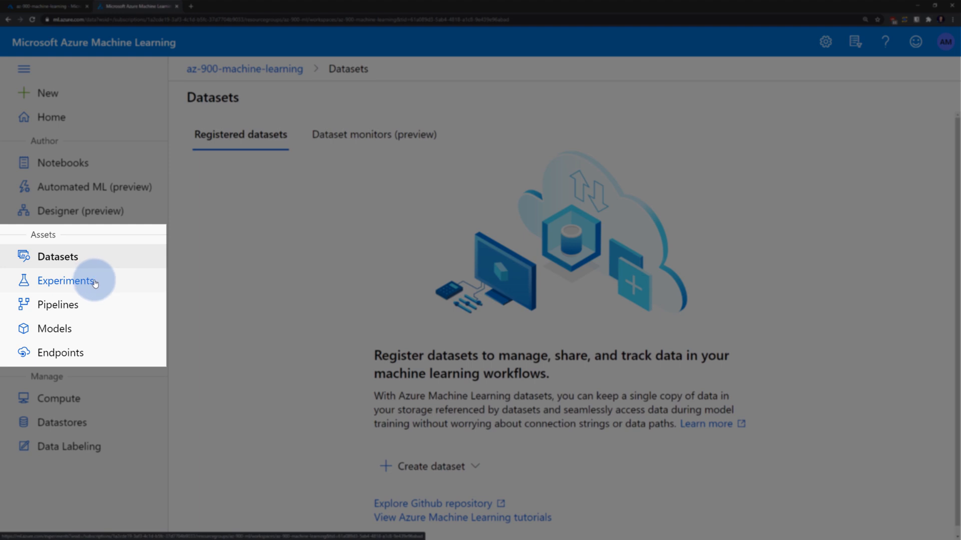
pyautogui.click(68, 281)
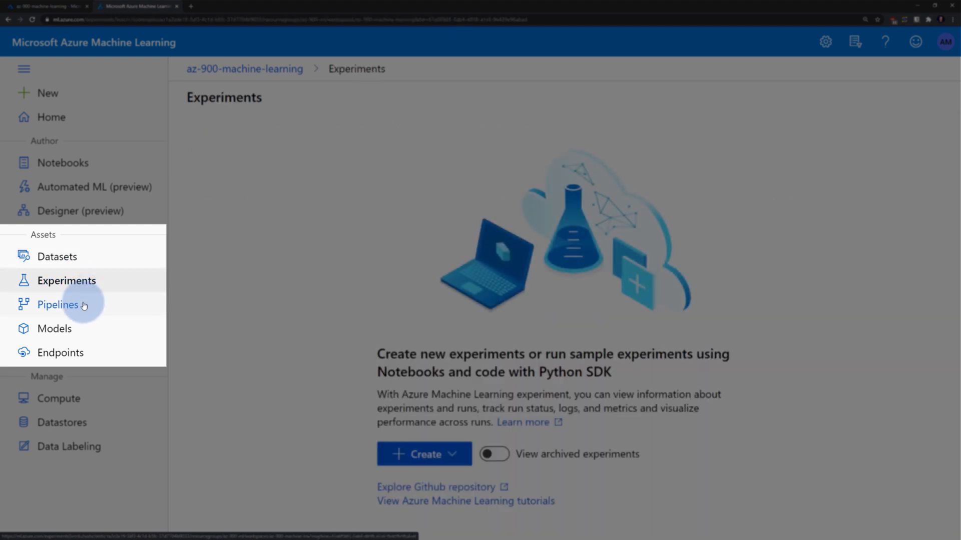
pyautogui.click(59, 304)
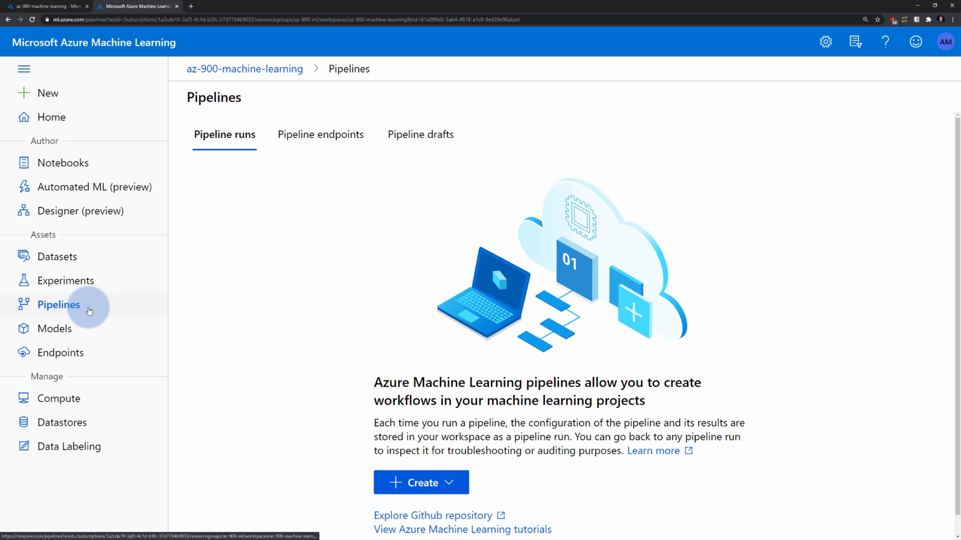
pyautogui.moveTo(55, 329)
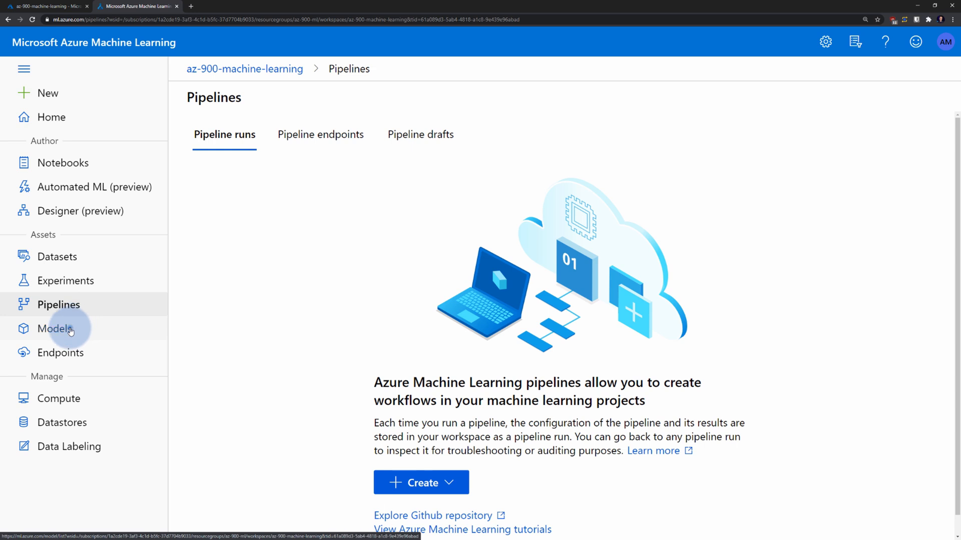
pyautogui.click(55, 328)
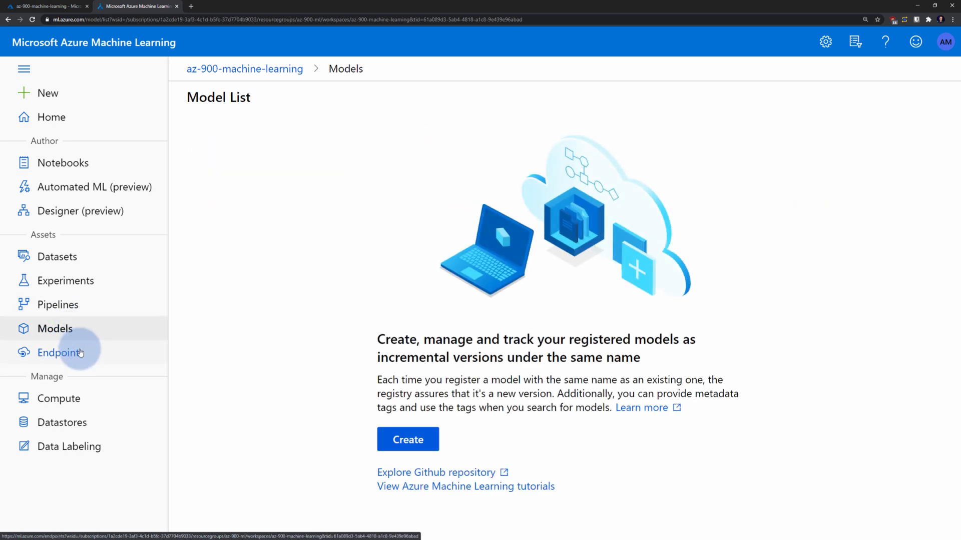
pyautogui.click(60, 353)
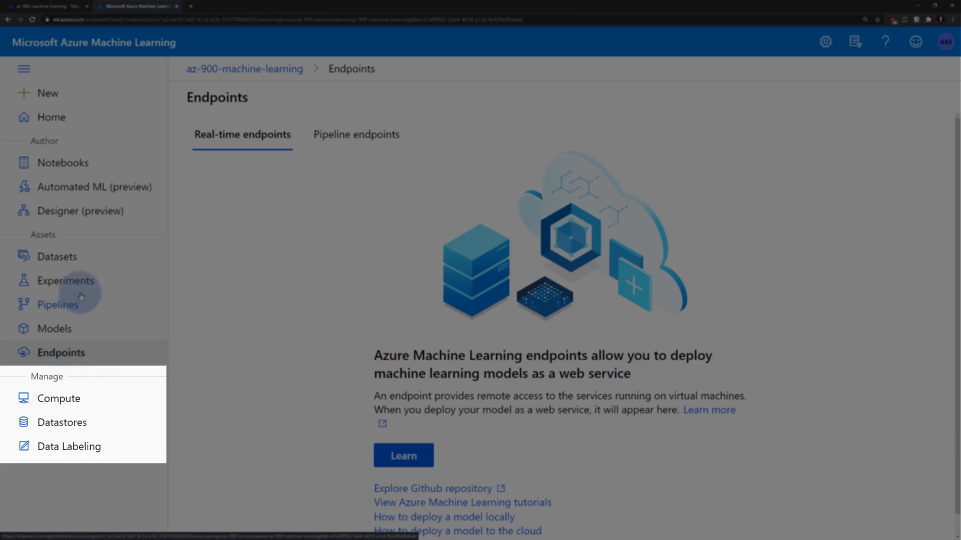
# - Open the Datastores page under Manage to list the workspace's three datastores
pyautogui.click(64, 422)
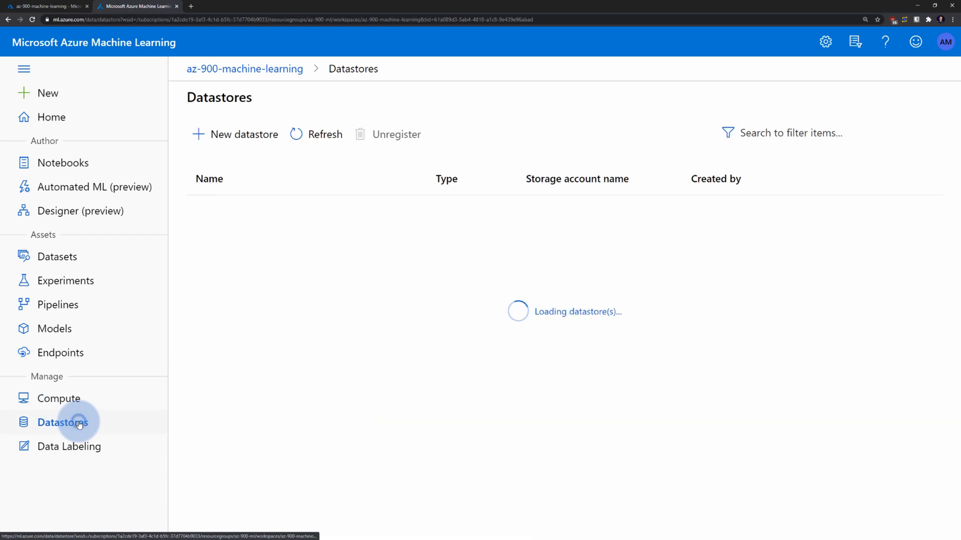
pyautogui.click(63, 422)
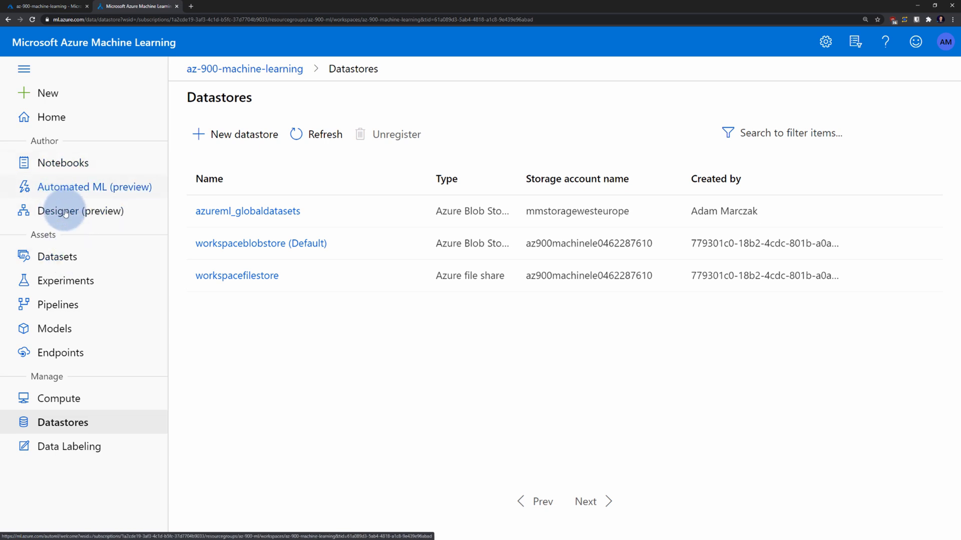
# - Start a new prebuilt-modules pipeline draft, then create and select compute target 'mycompute'
pyautogui.click(85, 211)
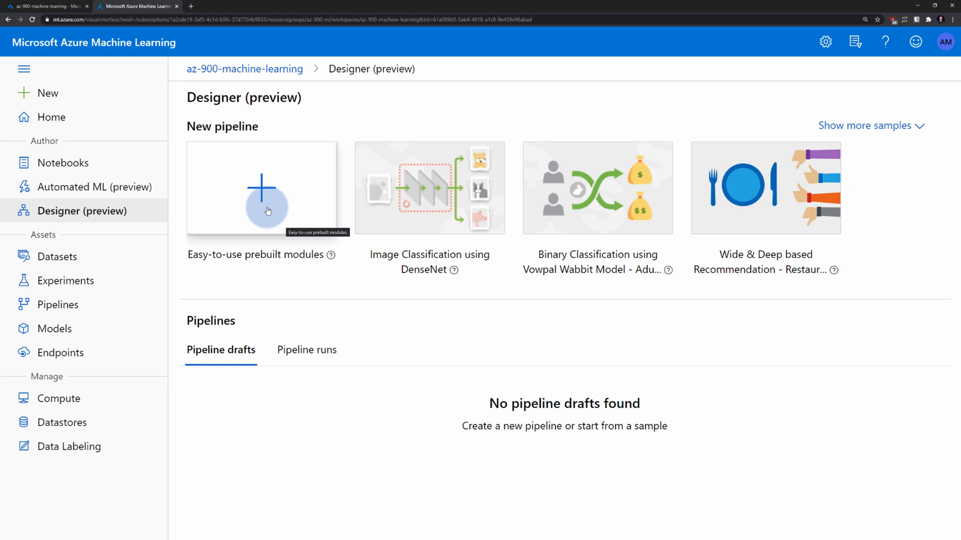
pyautogui.click(264, 188)
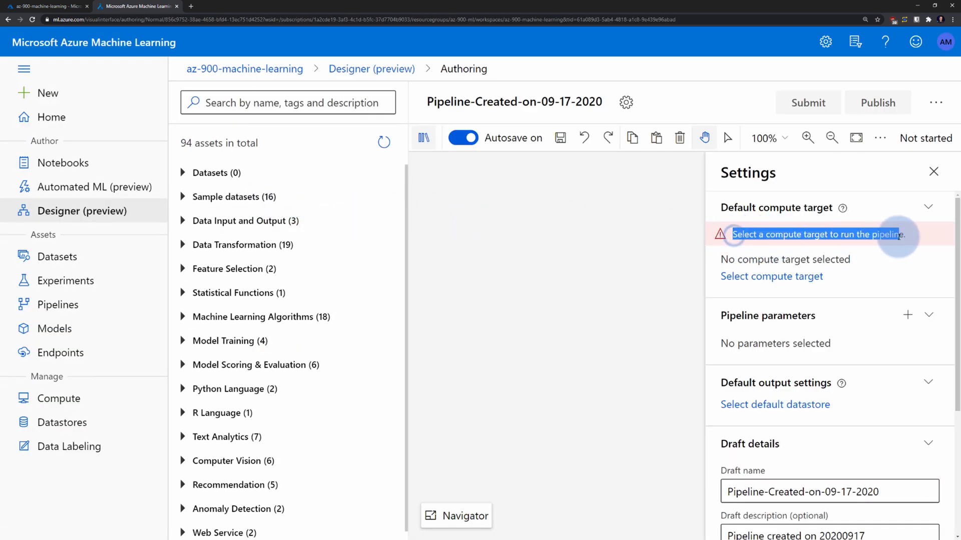
pyautogui.click(771, 276)
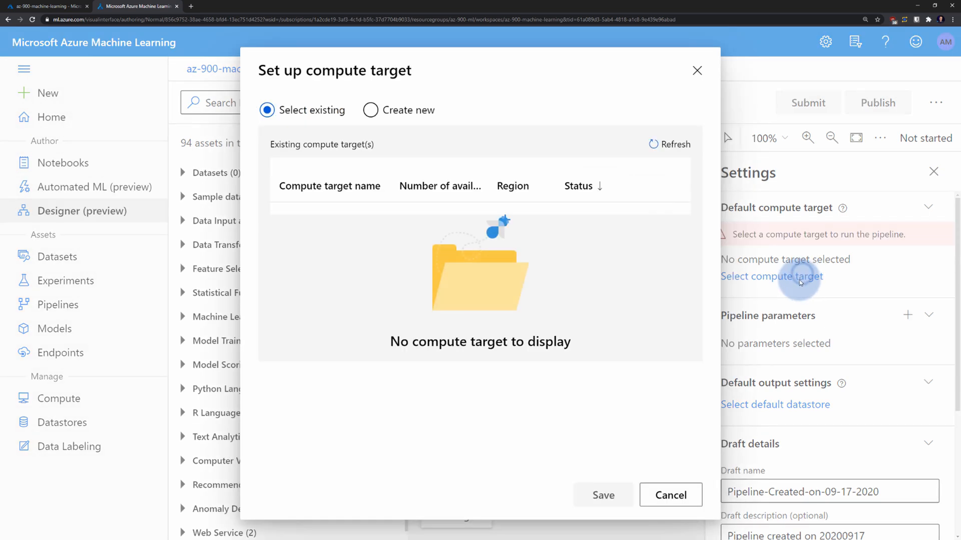
pyautogui.click(371, 110)
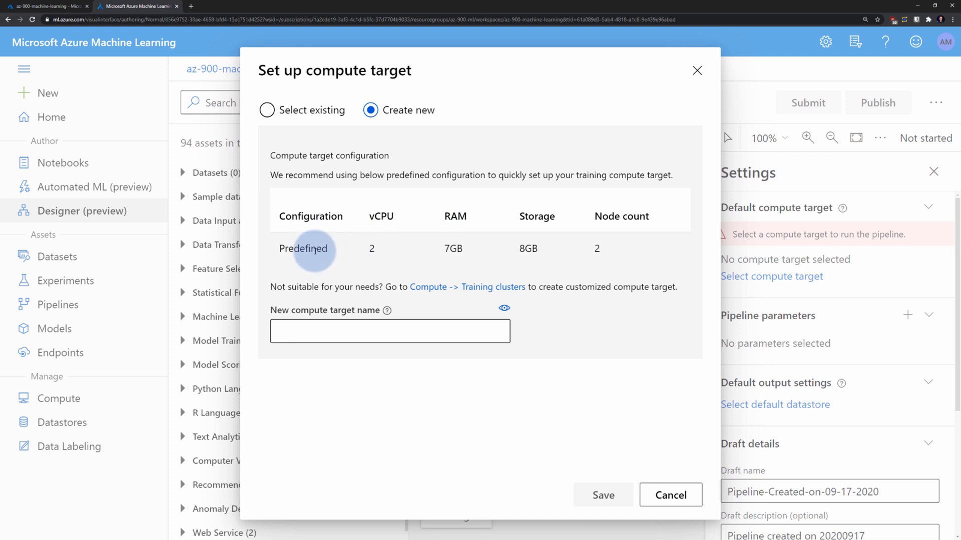
pyautogui.click(390, 331)
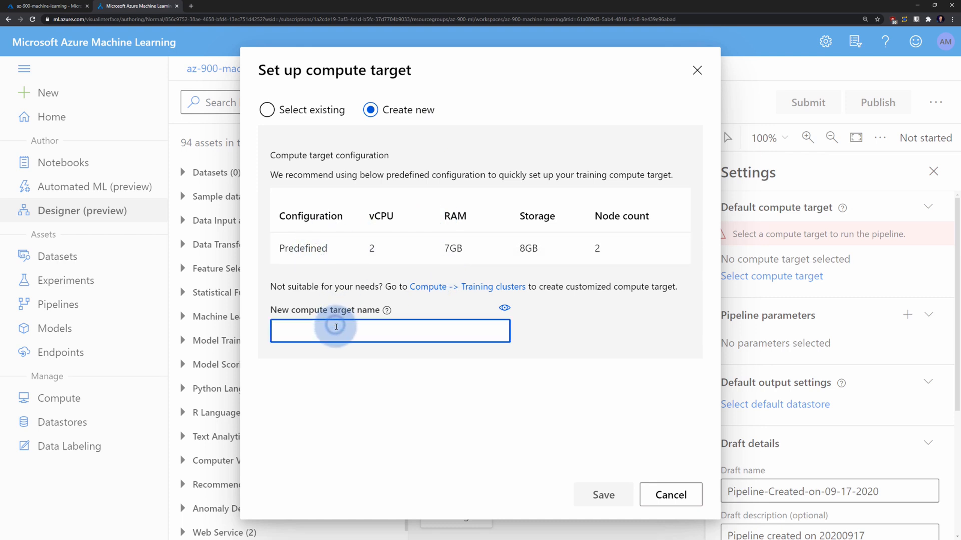
pyautogui.write('mycompute')
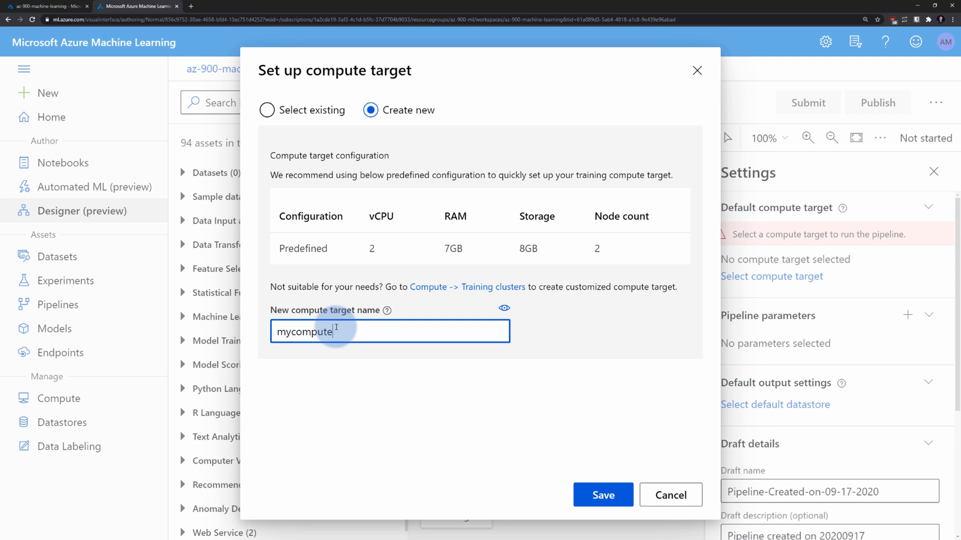
pyautogui.click(602, 495)
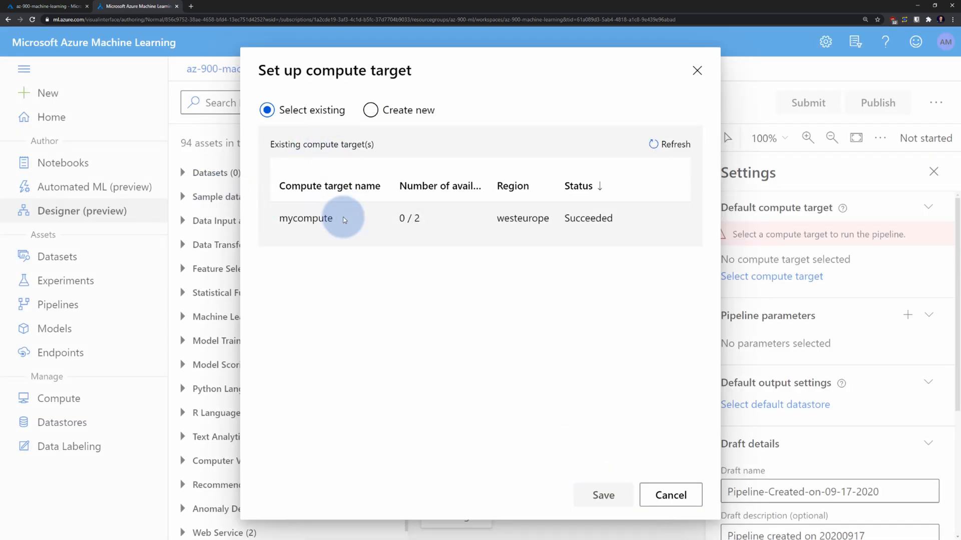
pyautogui.click(306, 219)
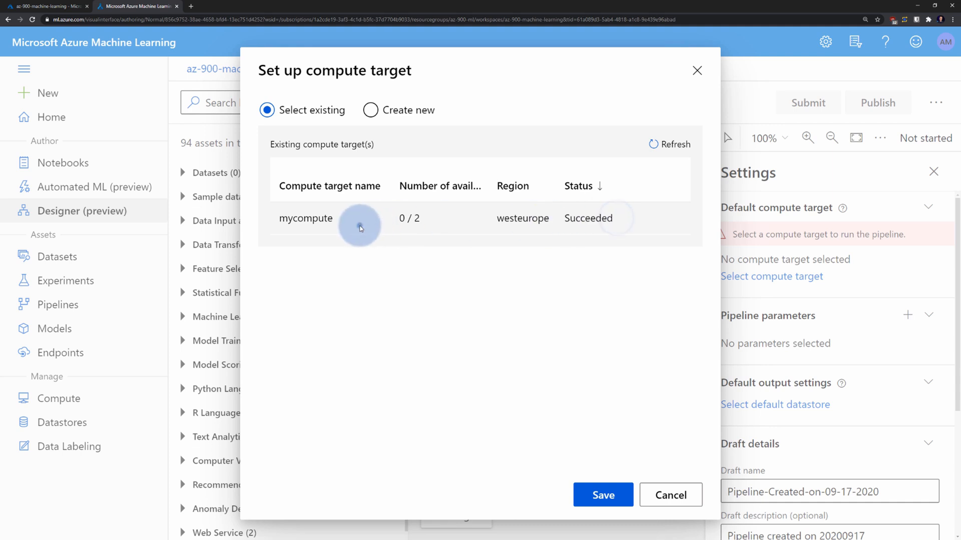
# - Confirm mycompute as default, exclude the normalized-losses column, and clean all columns
pyautogui.click(602, 495)
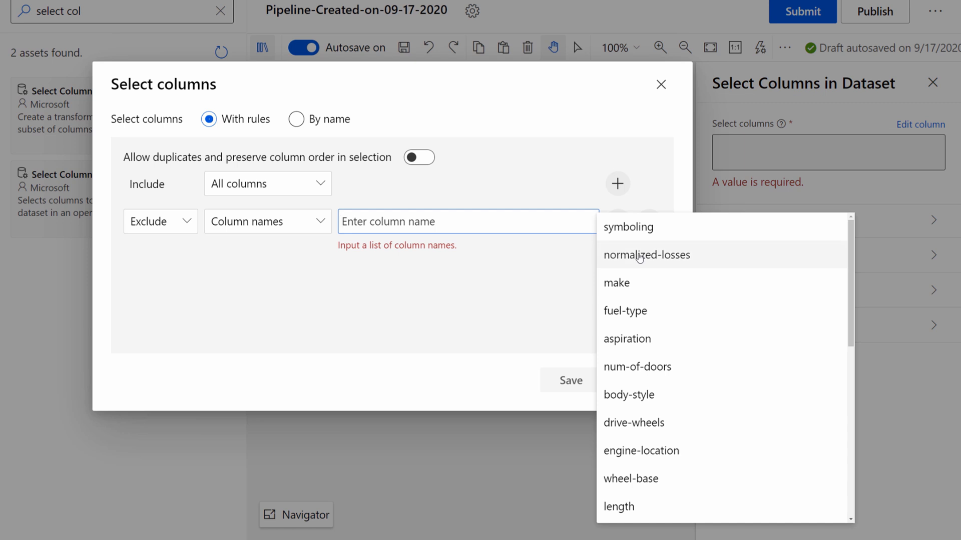
pyautogui.click(647, 255)
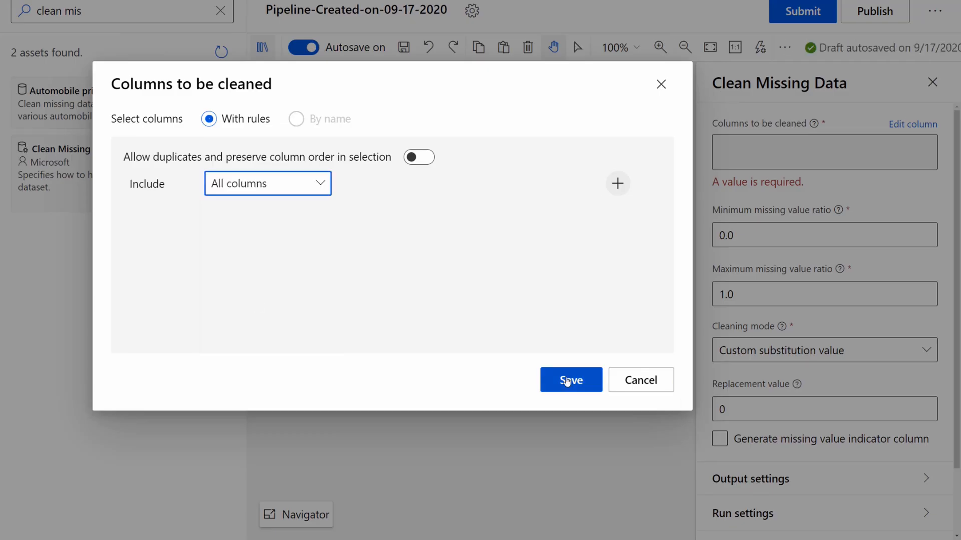
pyautogui.click(569, 380)
pyautogui.write('linear')
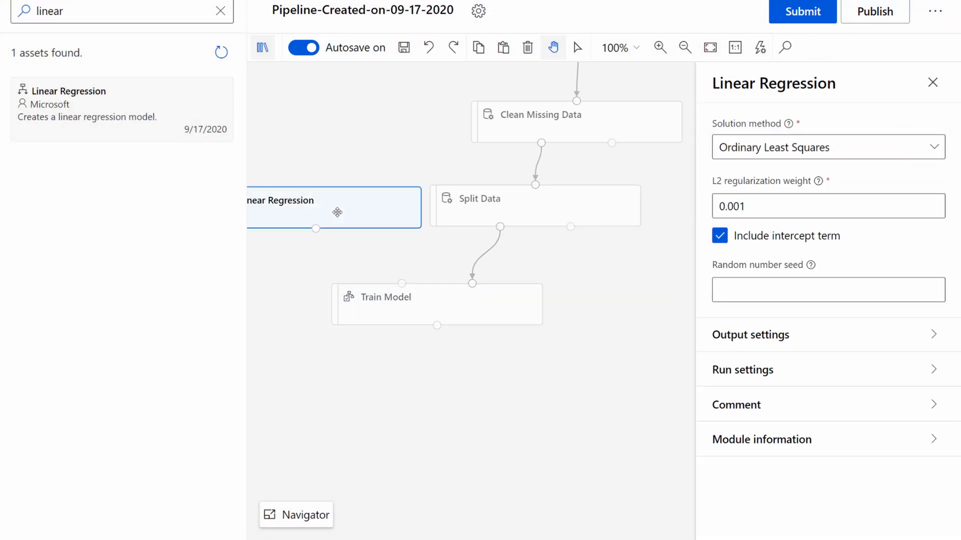
# - Search for and add the Score Model and Evaluate Model modules
pyautogui.write('score')
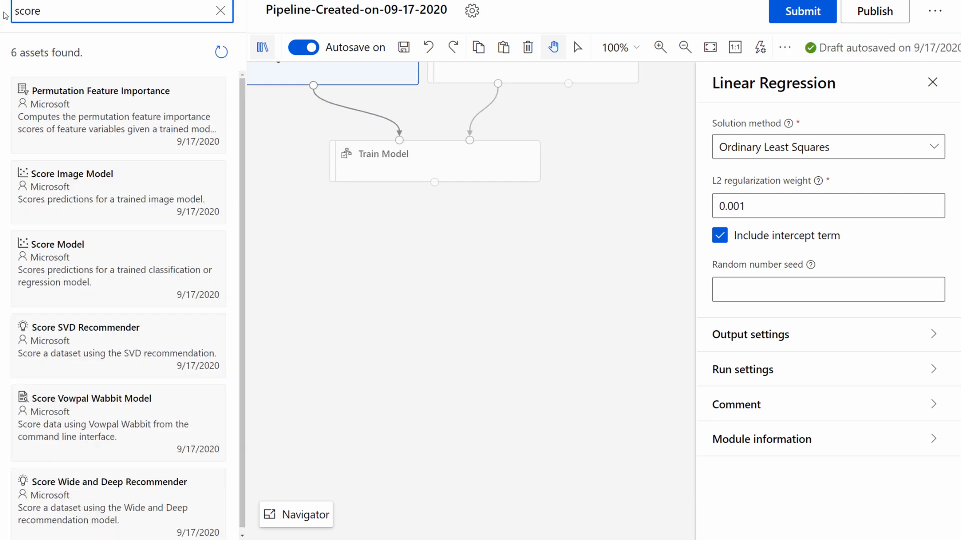
pyautogui.click(473, 300)
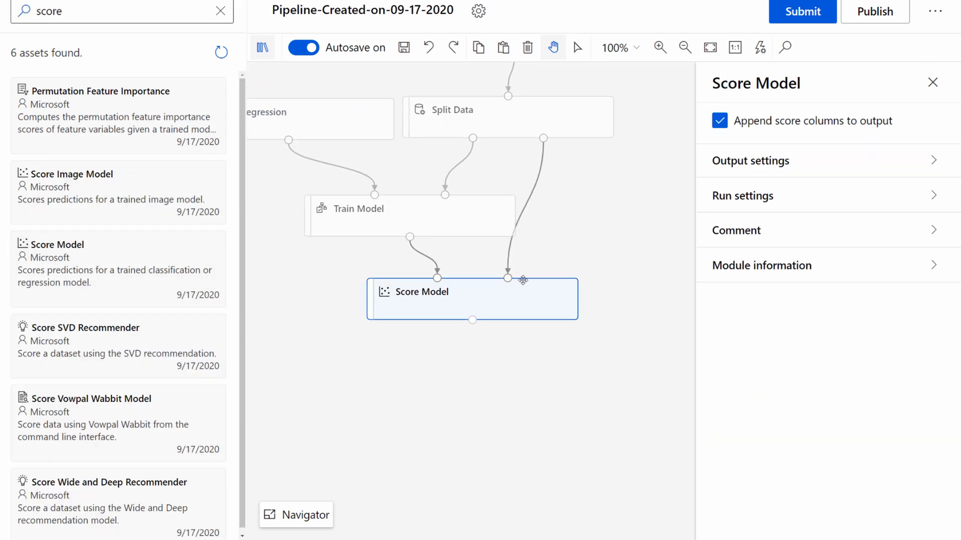
pyautogui.write('evaluate')
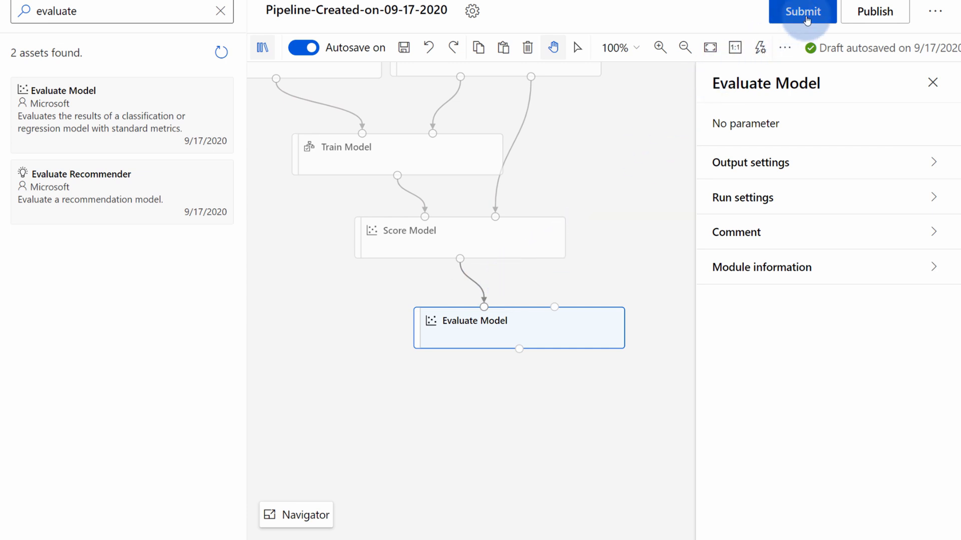
# - Submit the pipeline run under a new experiment named 'demo'
pyautogui.click(802, 11)
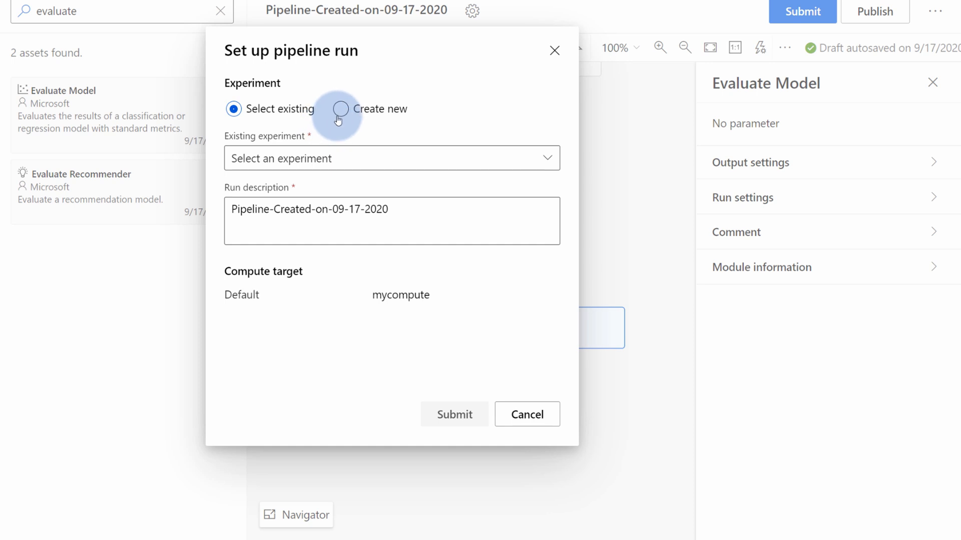
pyautogui.click(340, 109)
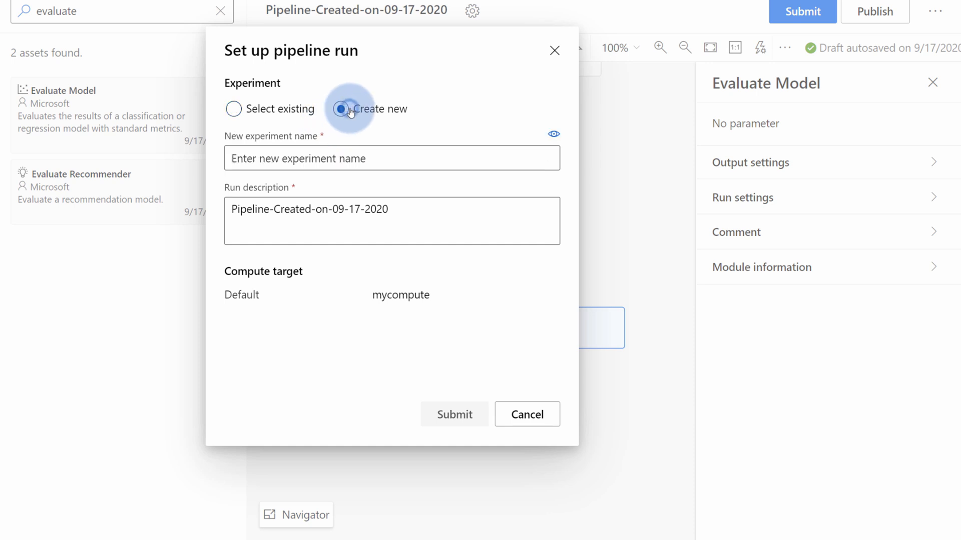
pyautogui.write('de')
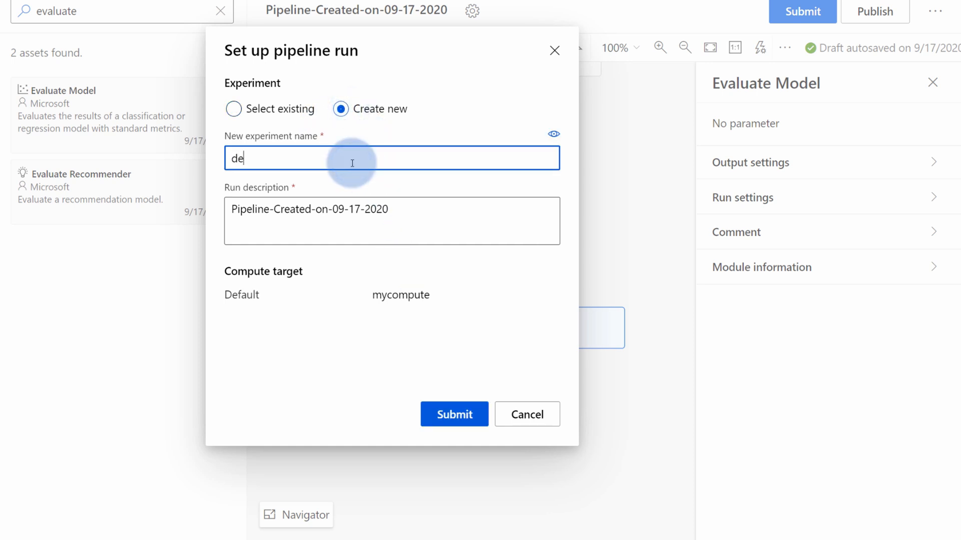
pyautogui.write('mo')
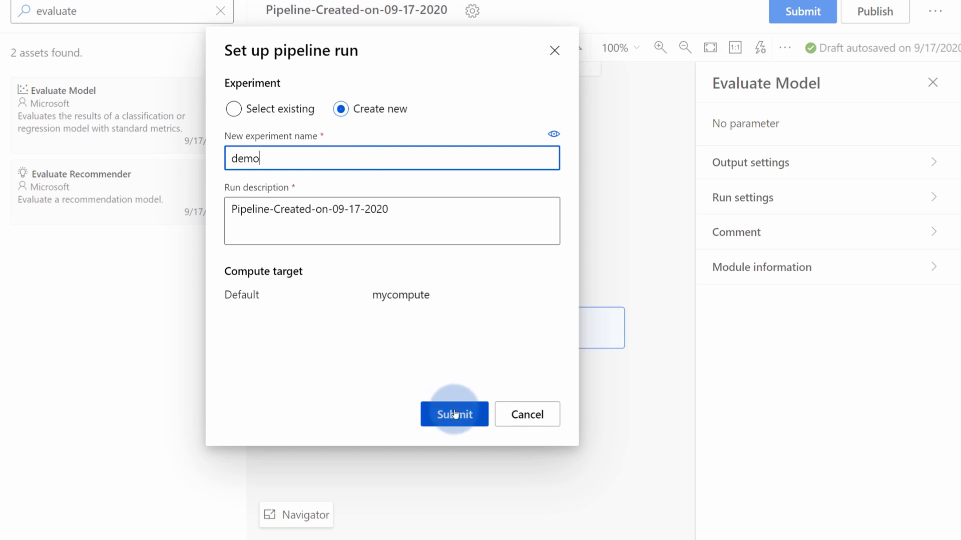
pyautogui.click(454, 415)
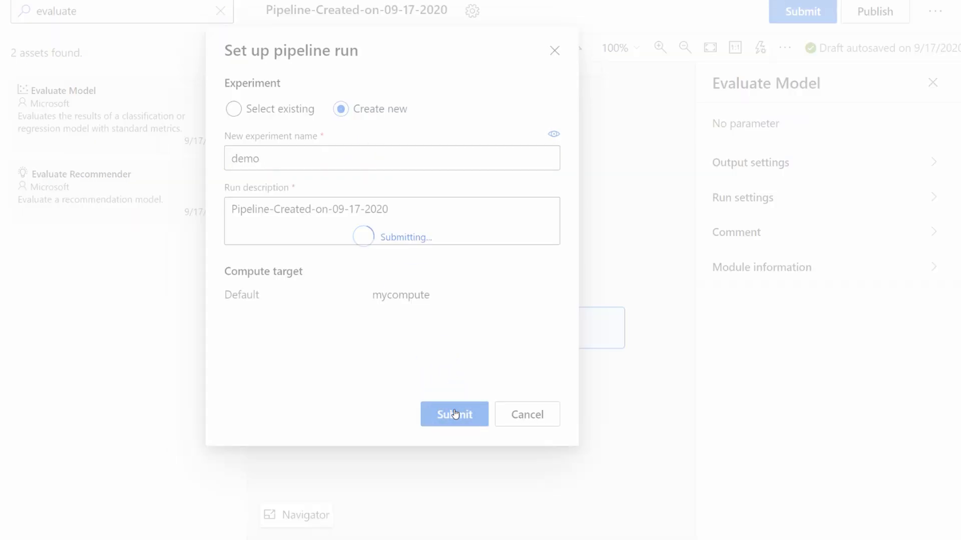
pyautogui.click(453, 414)
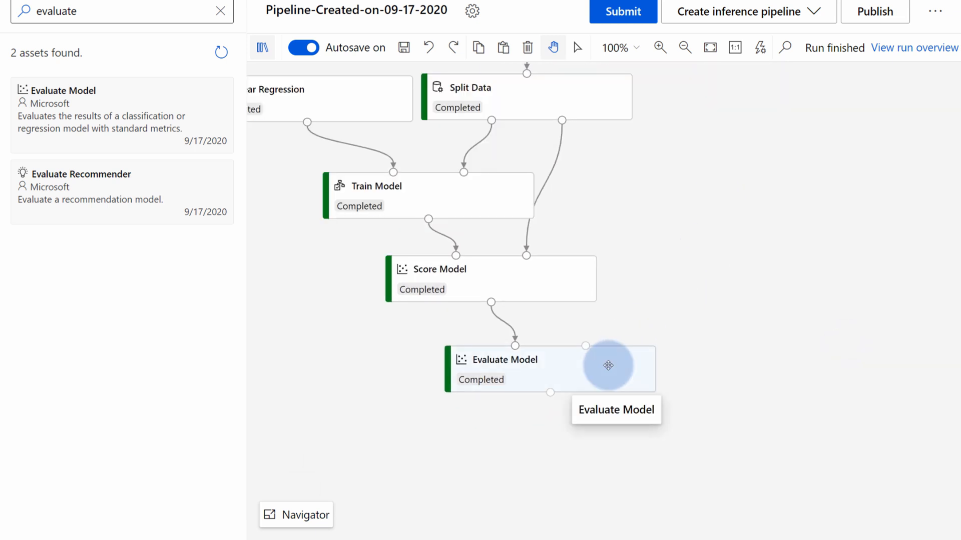
# - Review Evaluate Model's outputs and metrics, then bring up Score Model's actions menu
pyautogui.click(548, 368)
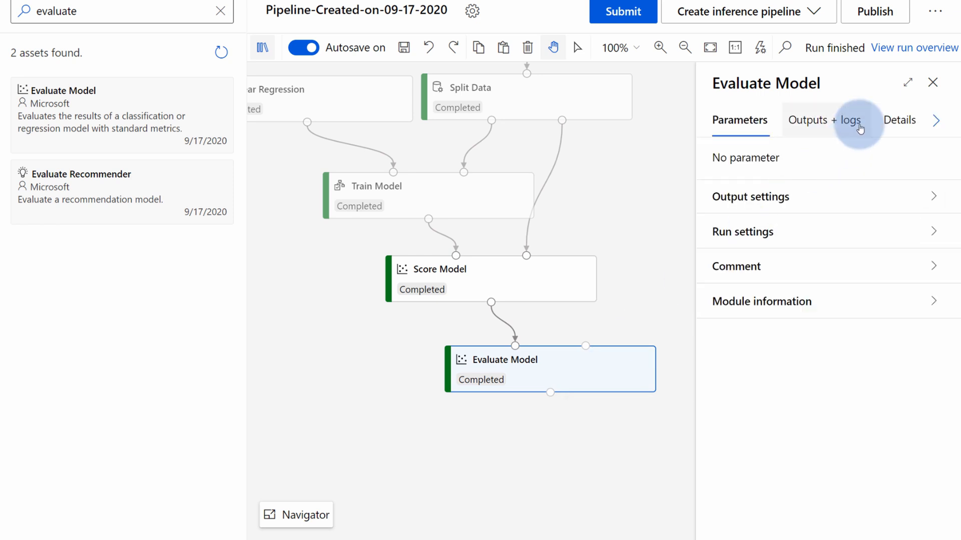
pyautogui.click(825, 120)
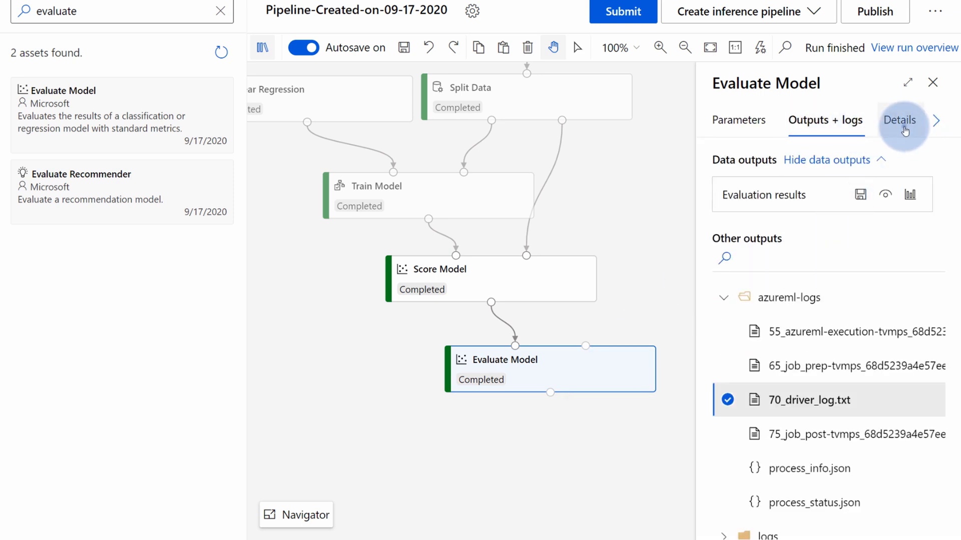
pyautogui.click(901, 120)
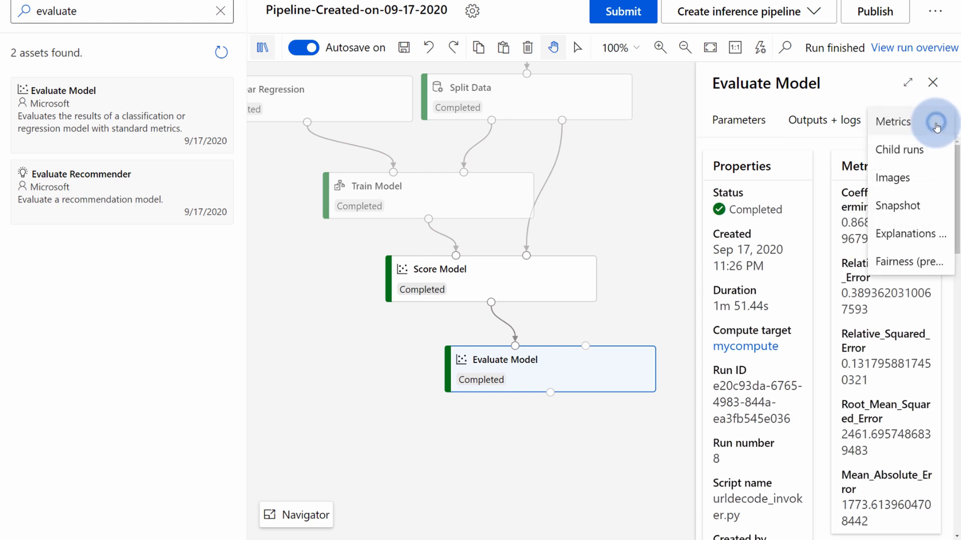
pyautogui.click(491, 279)
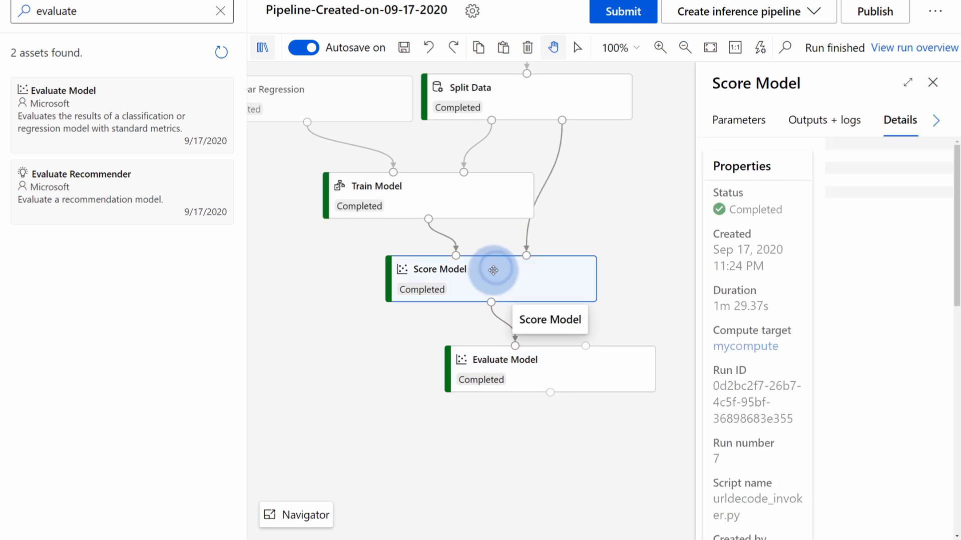
pyautogui.rightClick(494, 270)
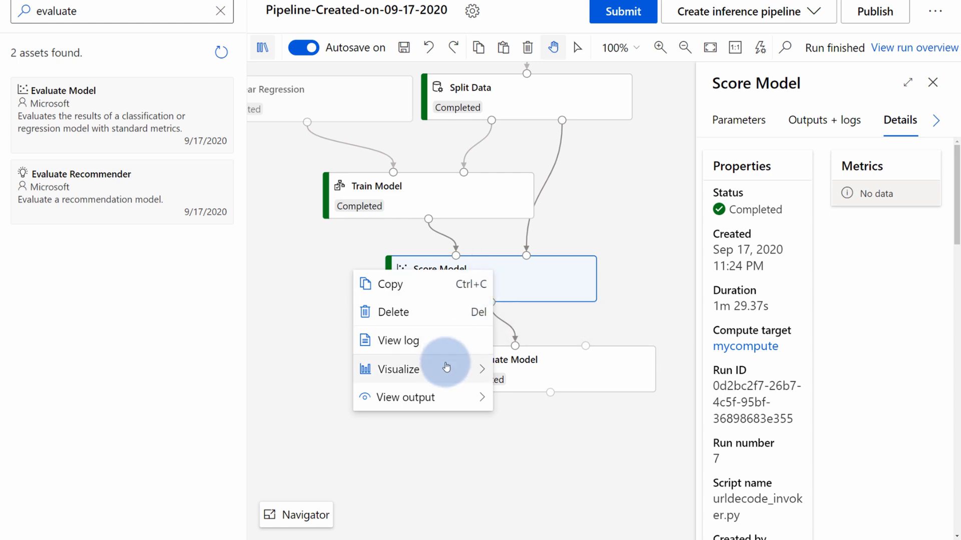